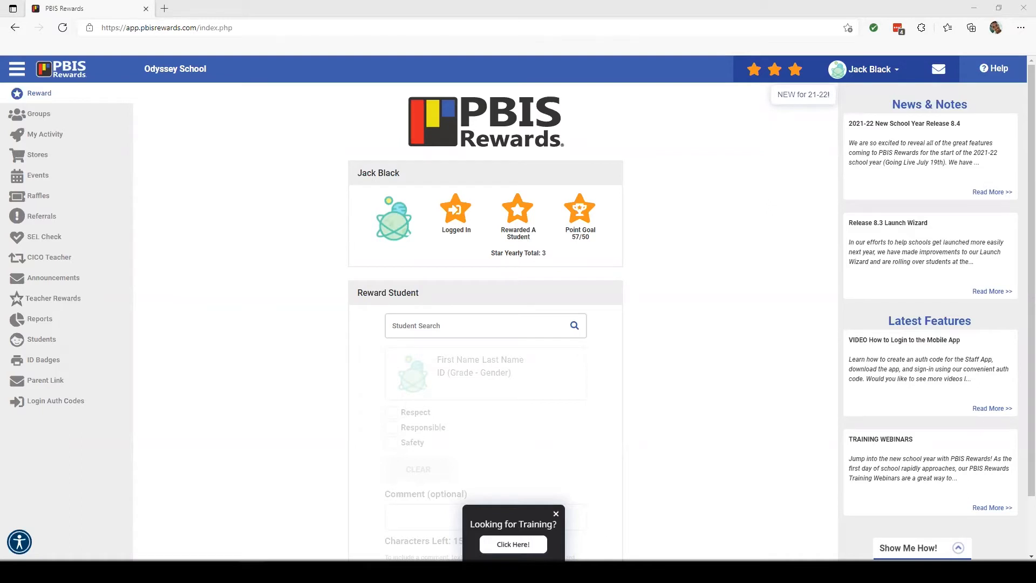
mouse_move(92, 90)
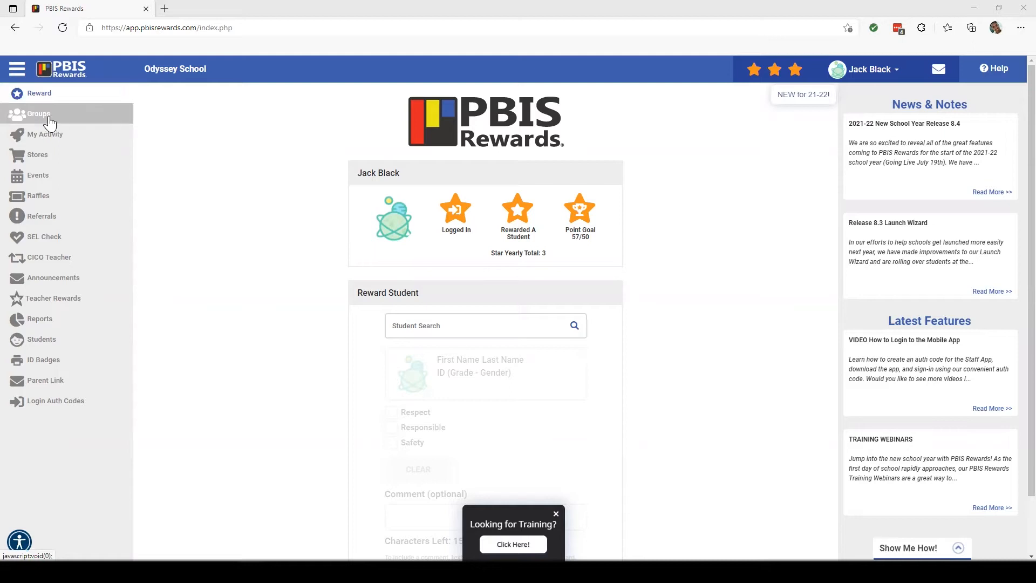
Go to the Groups page showing My Groups / Favorites with no groups yet
left_click(38, 113)
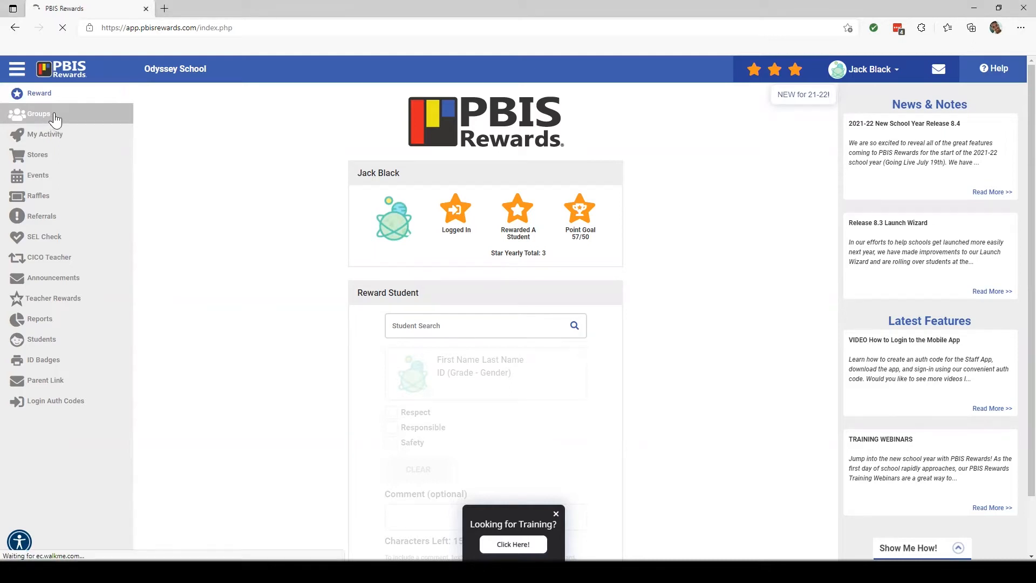
left_click(39, 114)
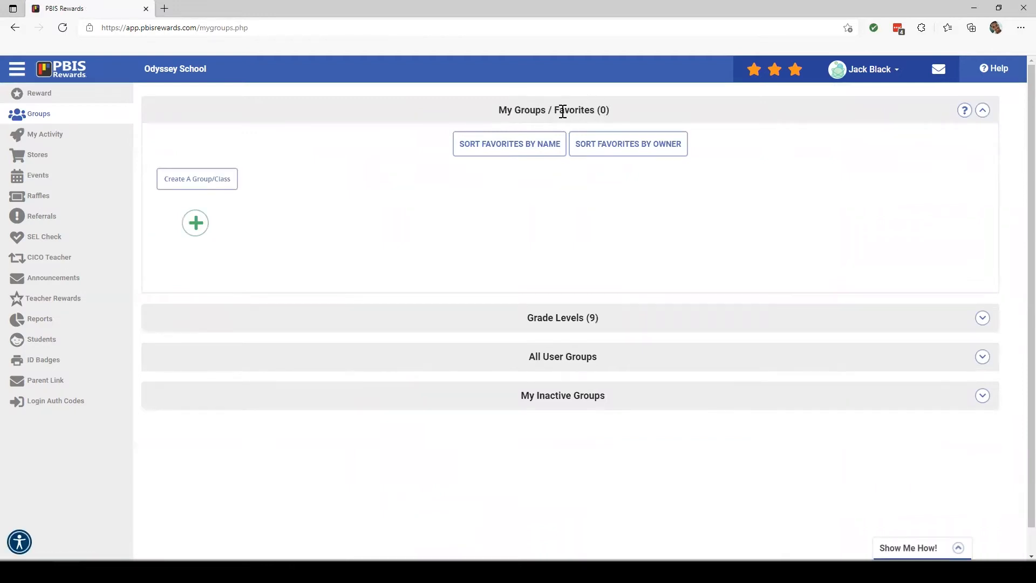
mouse_move(195, 223)
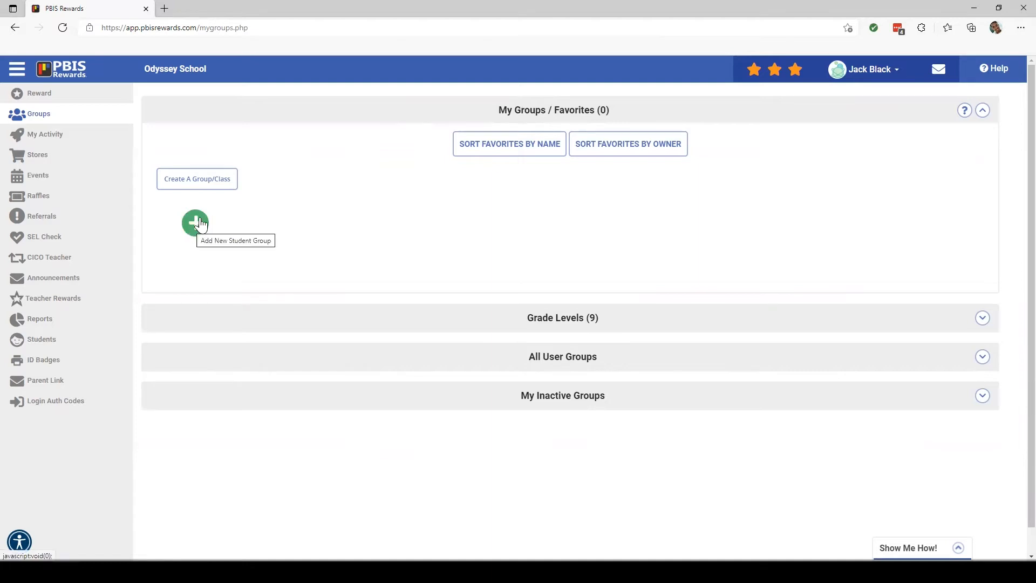
Create a new group named "Mr. Black's Mathematicians" with subject Math and save it
left_click(196, 222)
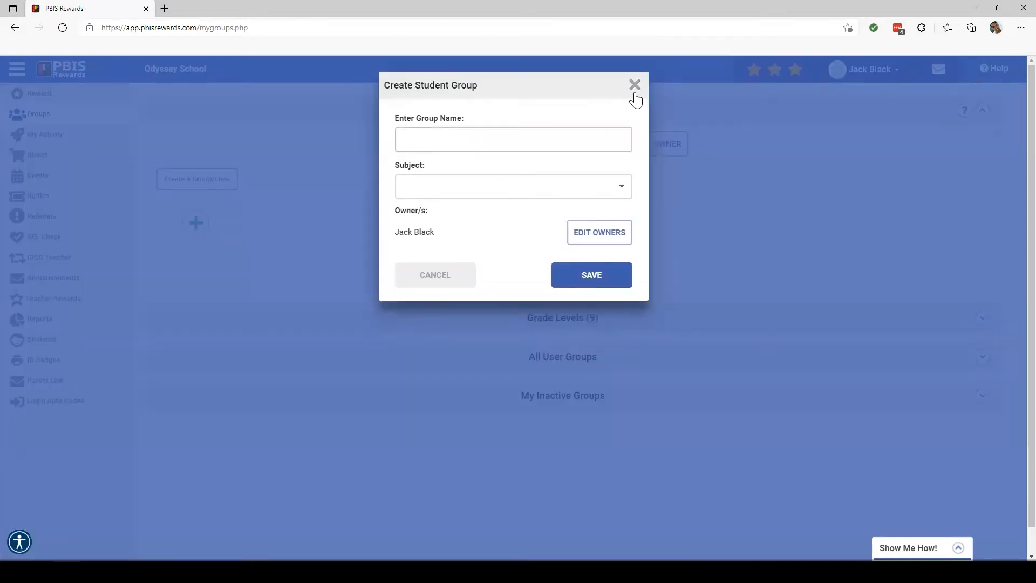
type("Mr. Black")
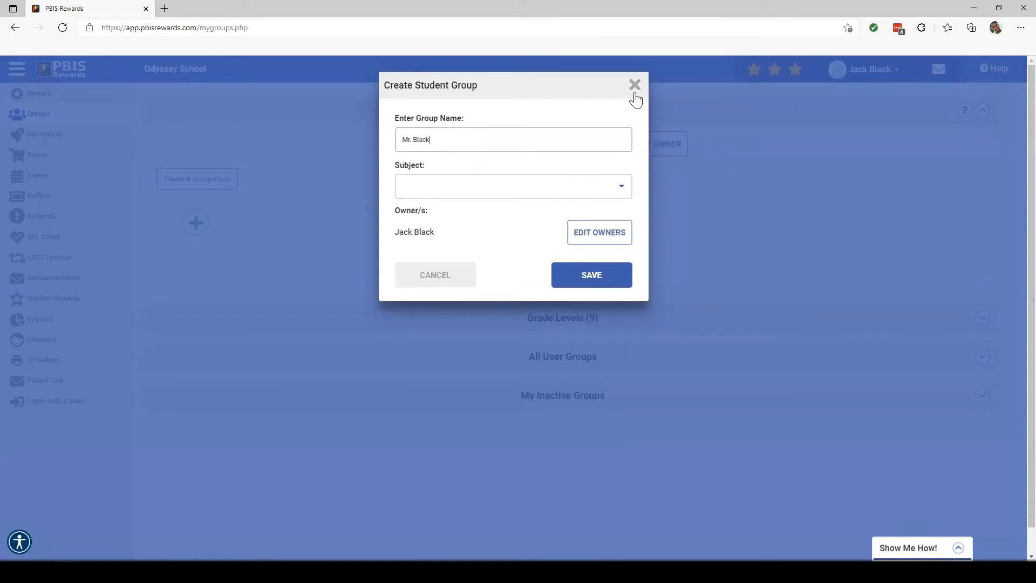
type("'s Mat")
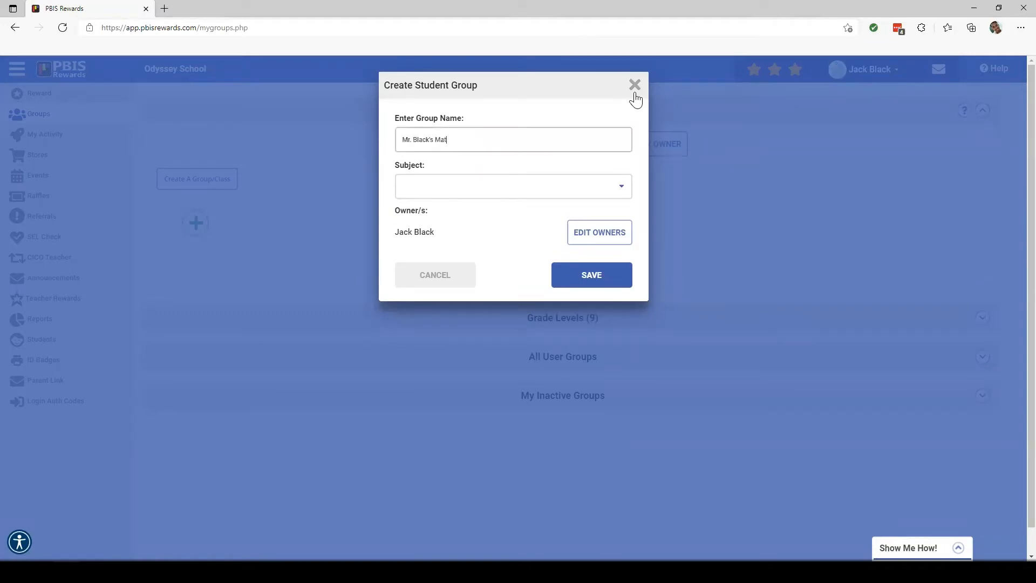
type("hematicians")
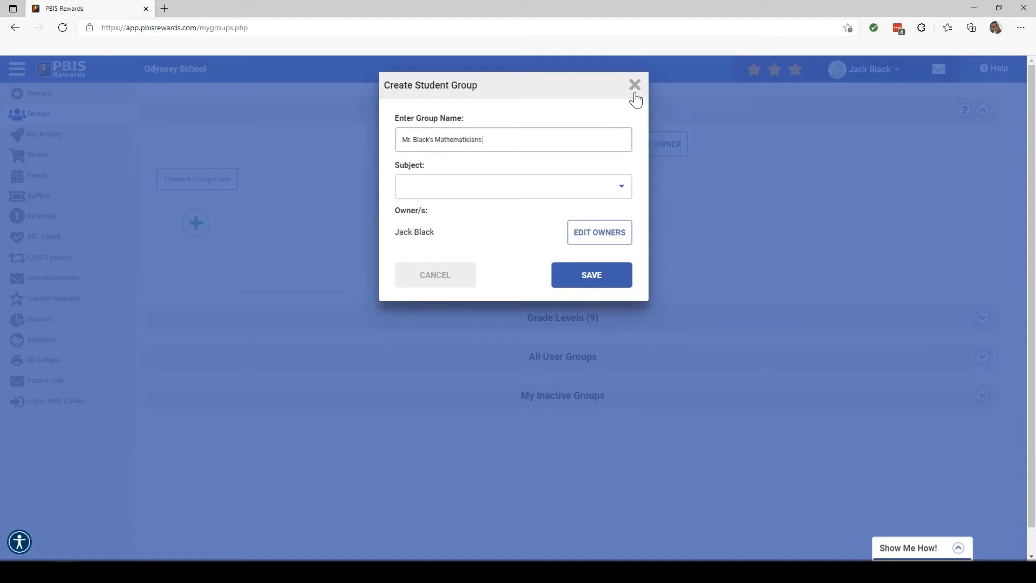
left_click(513, 185)
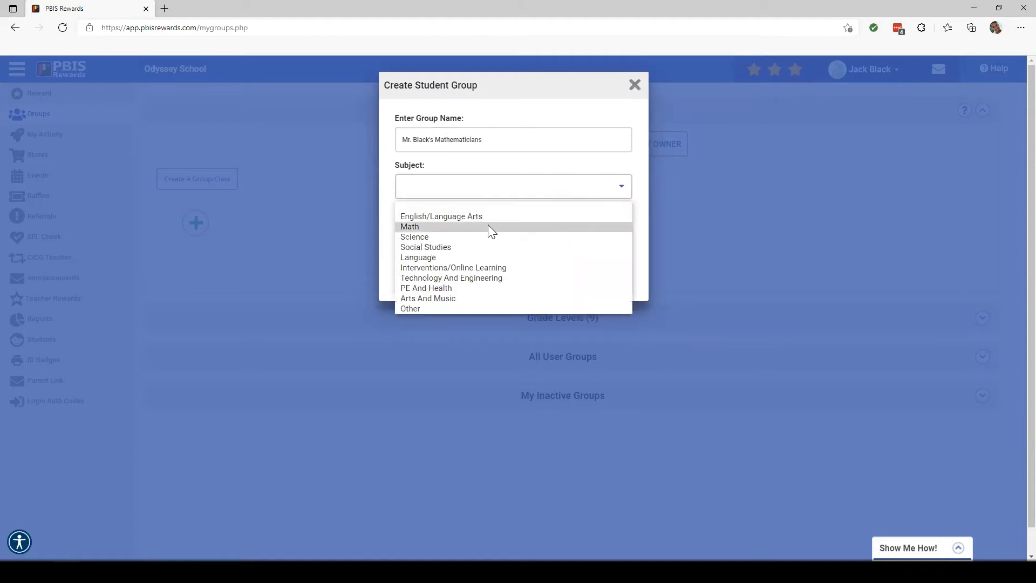
left_click(409, 226)
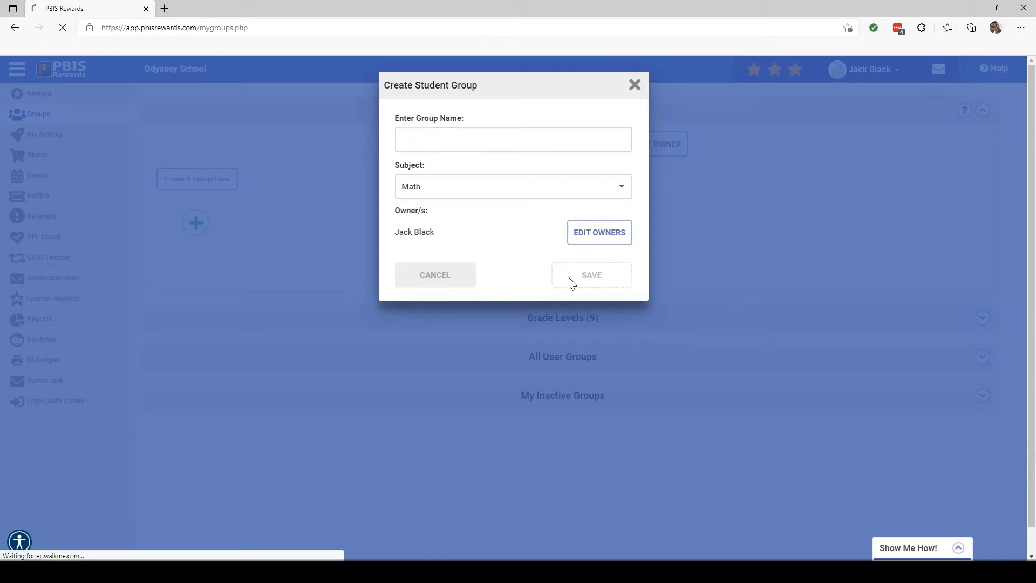
left_click(590, 275)
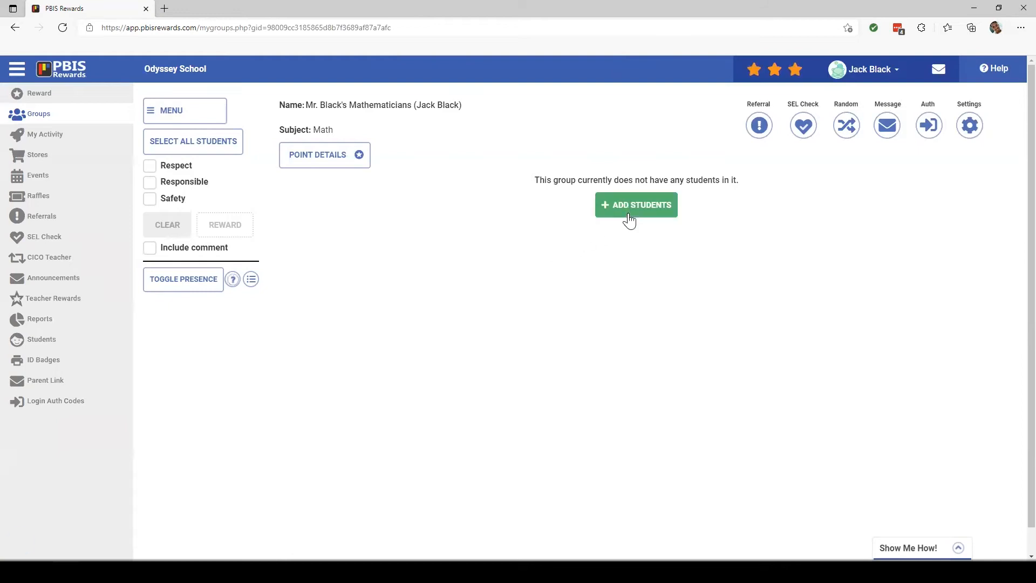
left_click(635, 204)
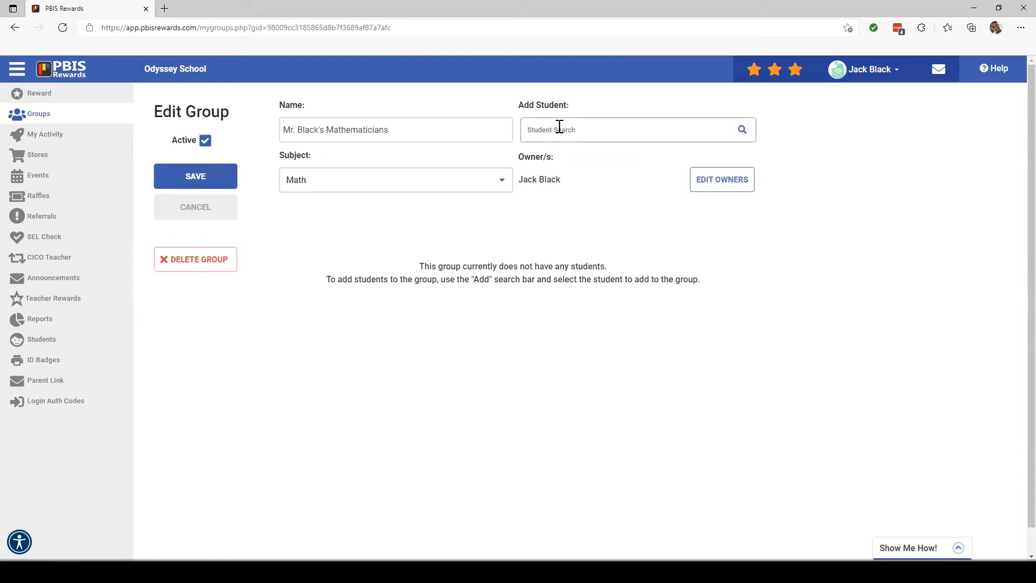
type("Blake")
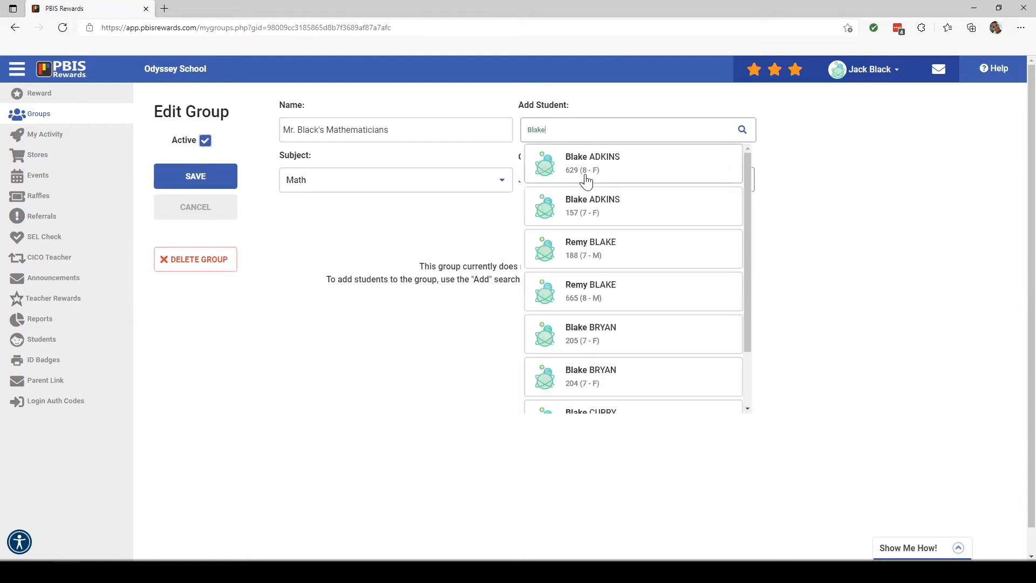
left_click(593, 163)
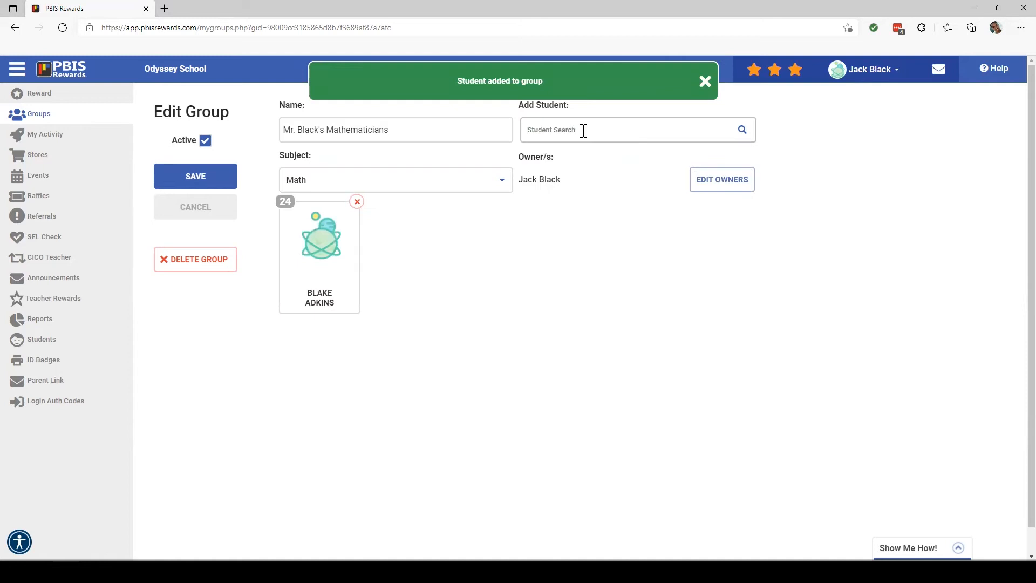
type("Log")
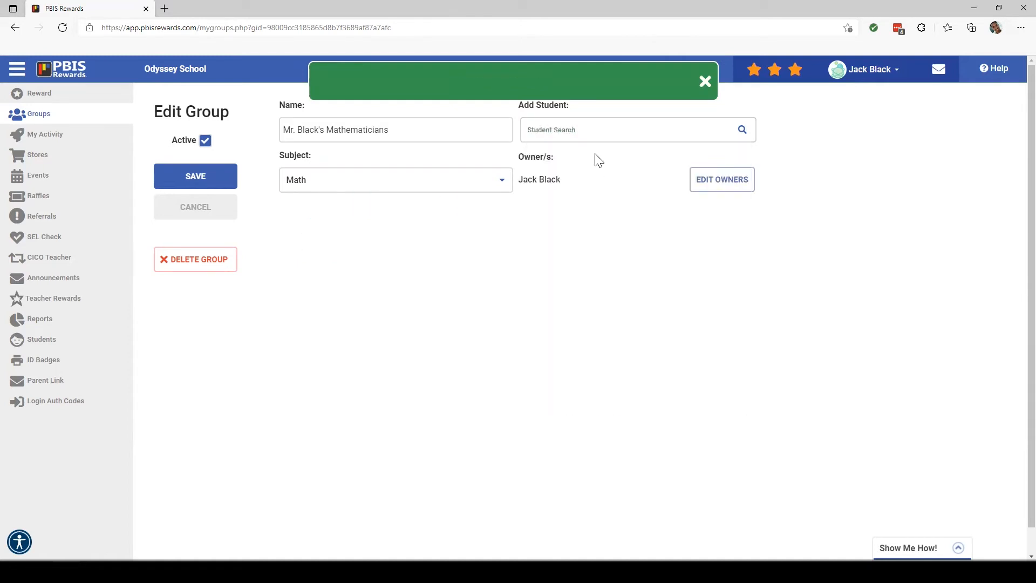
type("A")
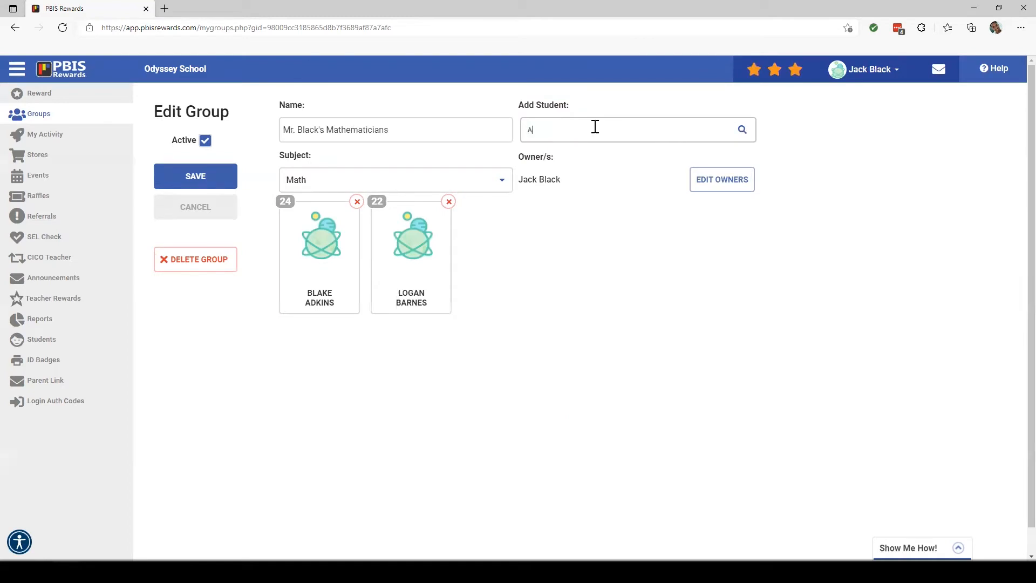
type("lex")
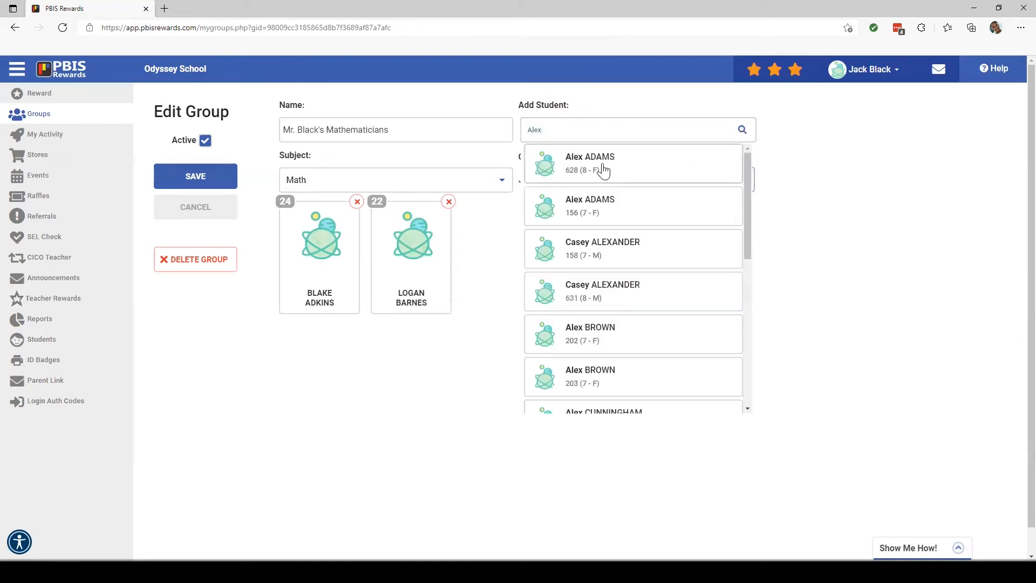
left_click(589, 163)
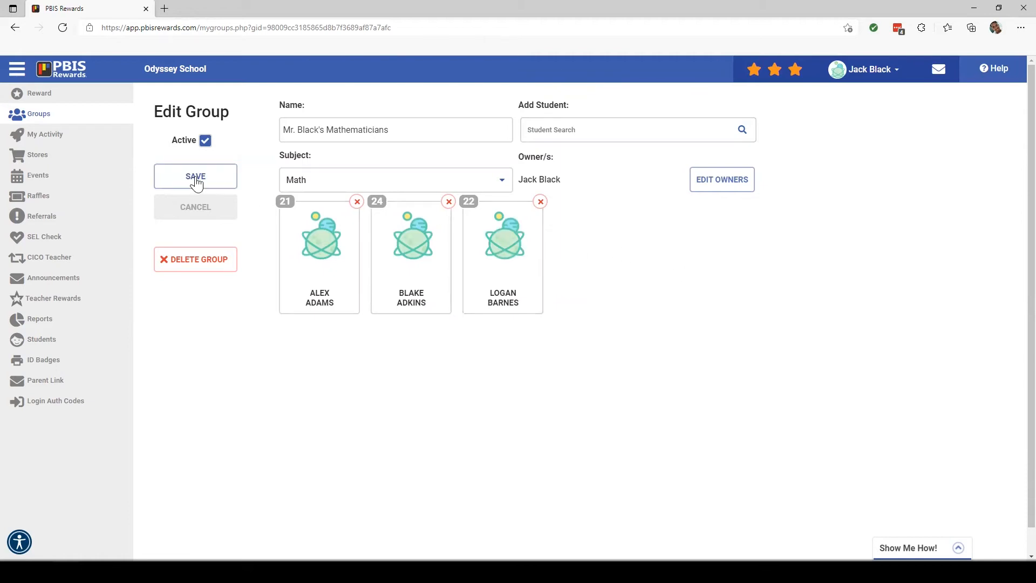
left_click(195, 176)
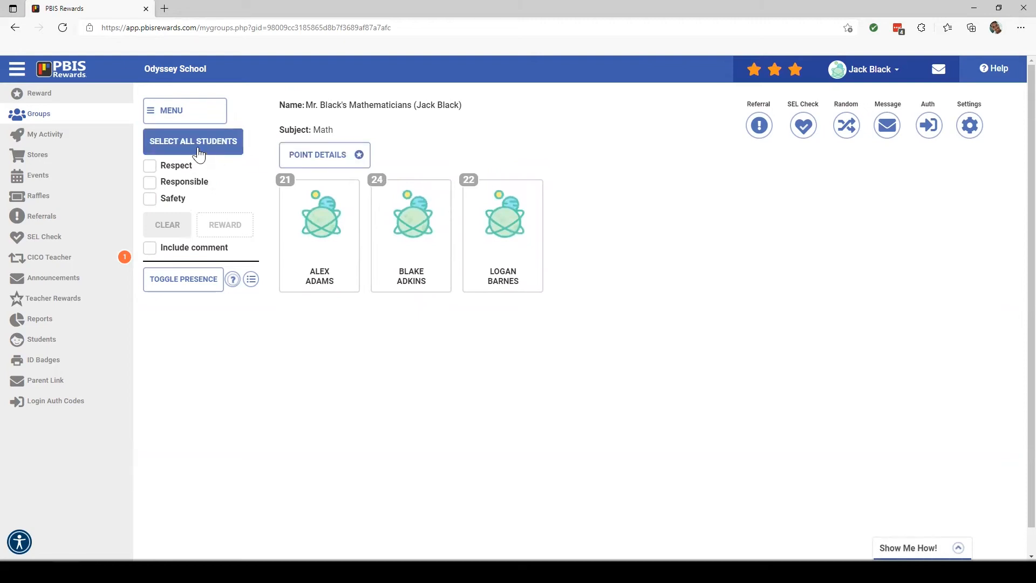
Give all three students a Respect point, raising their totals to 22, 25 and 23
left_click(193, 142)
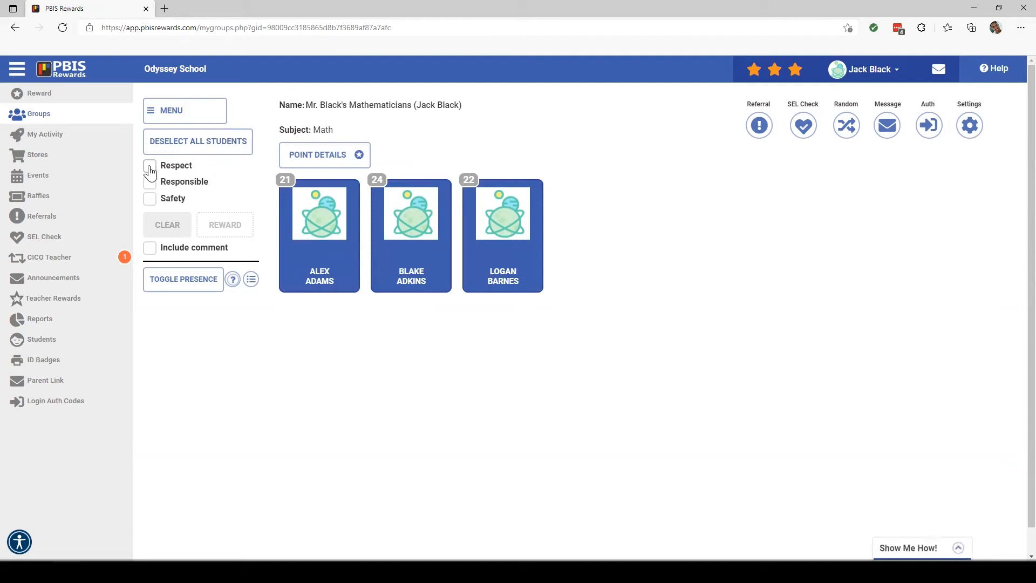
left_click(149, 166)
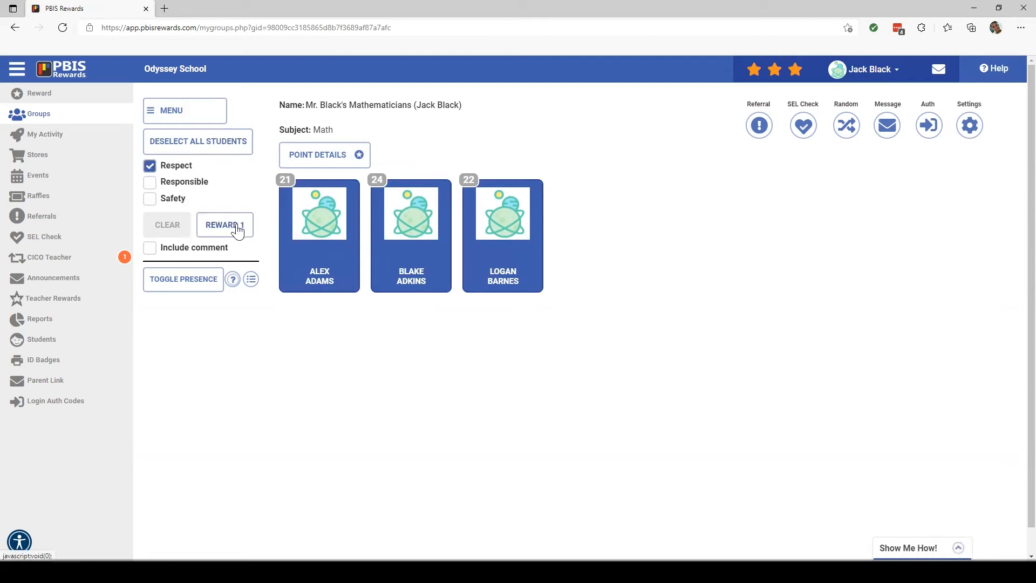
left_click(225, 224)
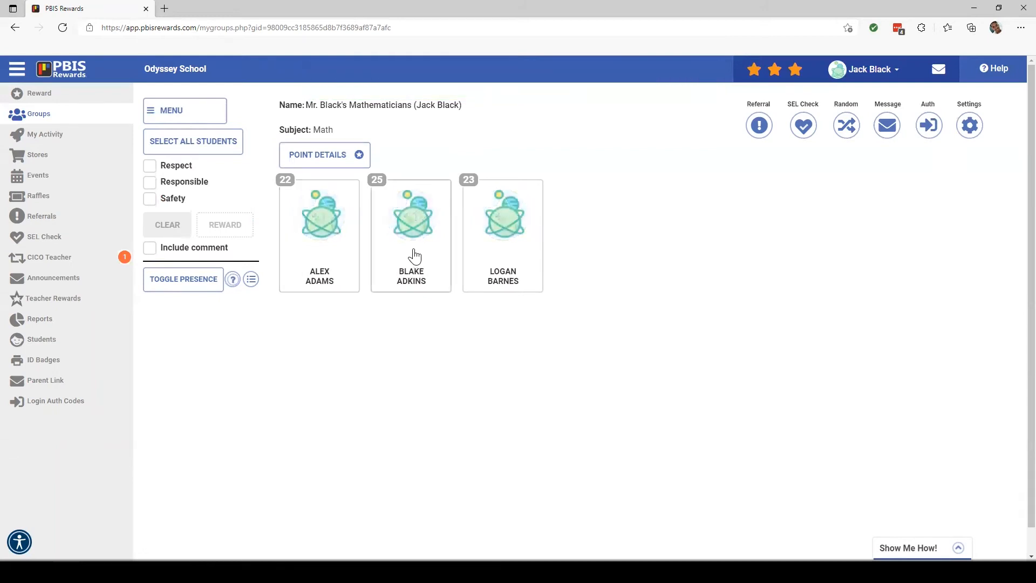
left_click(411, 235)
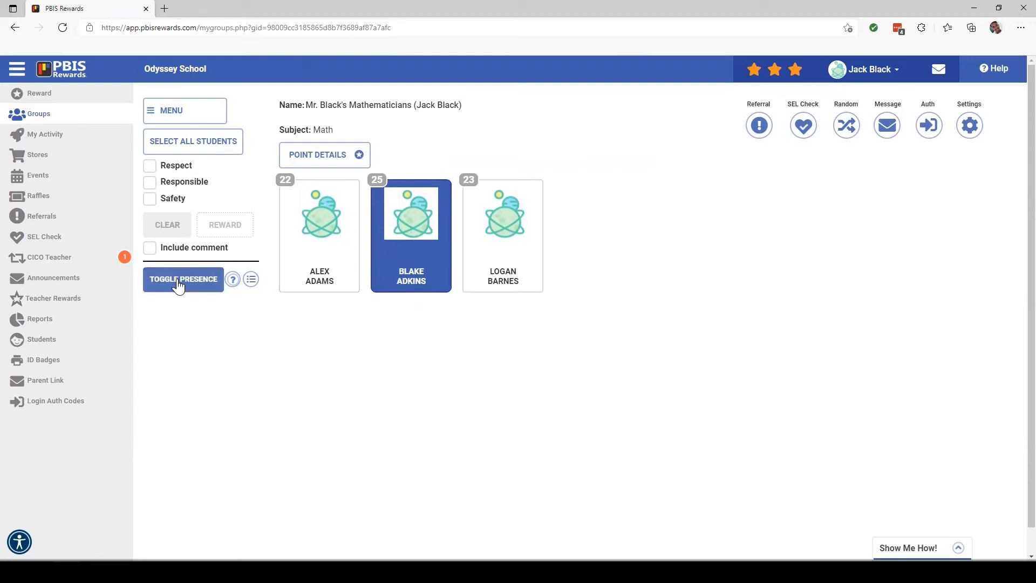
left_click(184, 279)
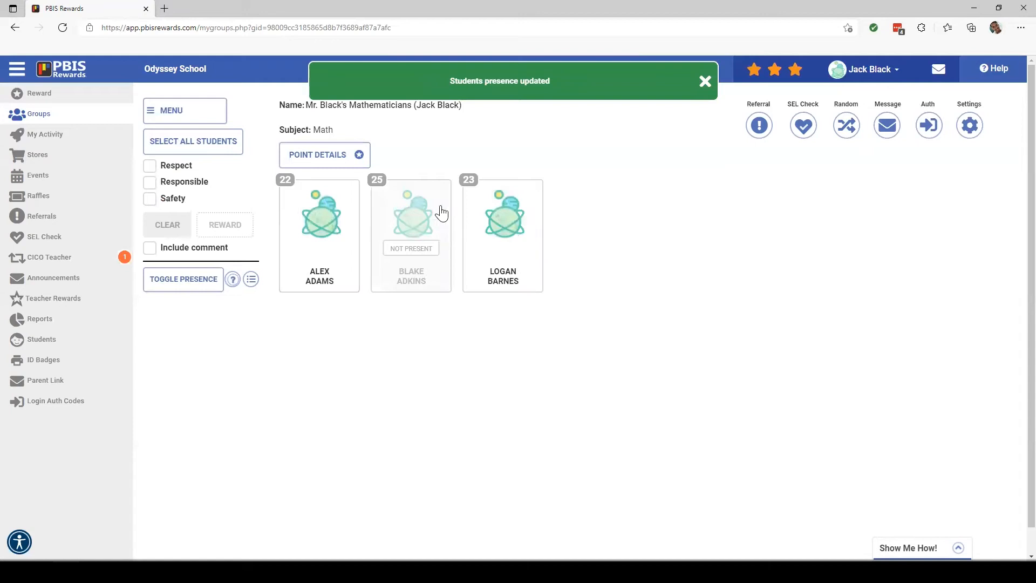
mouse_move(430, 200)
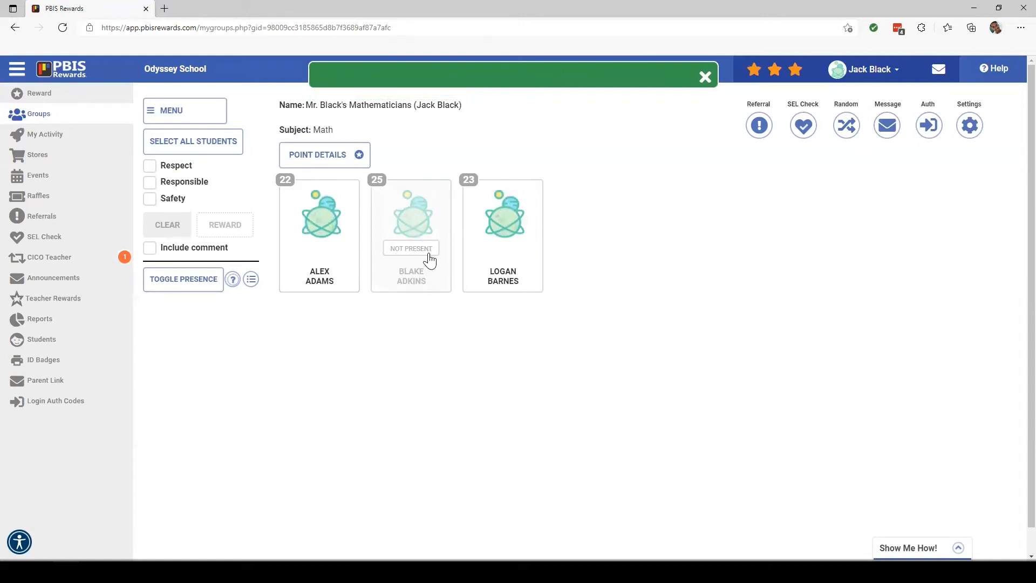
left_click(704, 75)
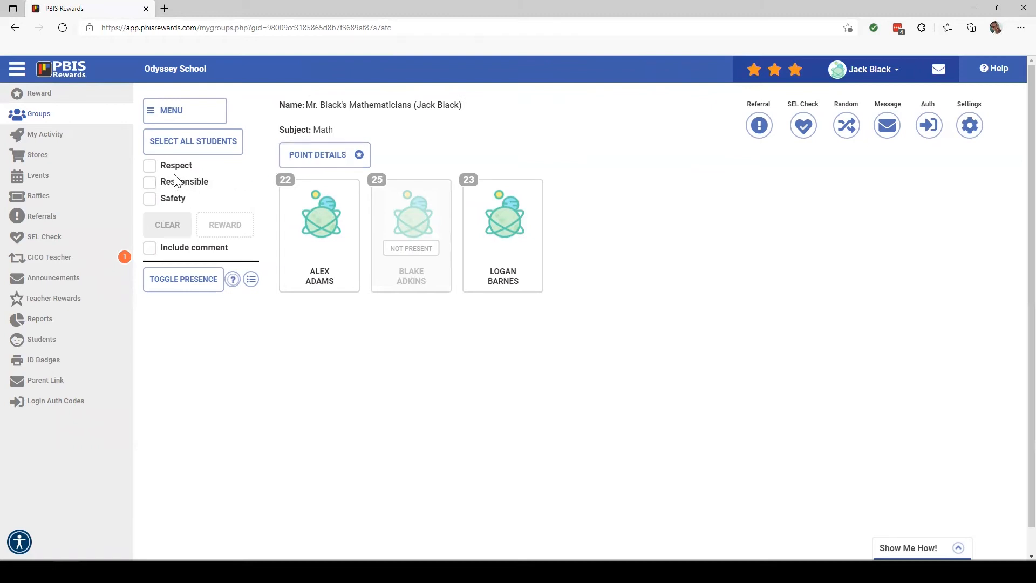
Give the two present students, Alex and Logan, a Safety point each (23 and 24)
left_click(192, 141)
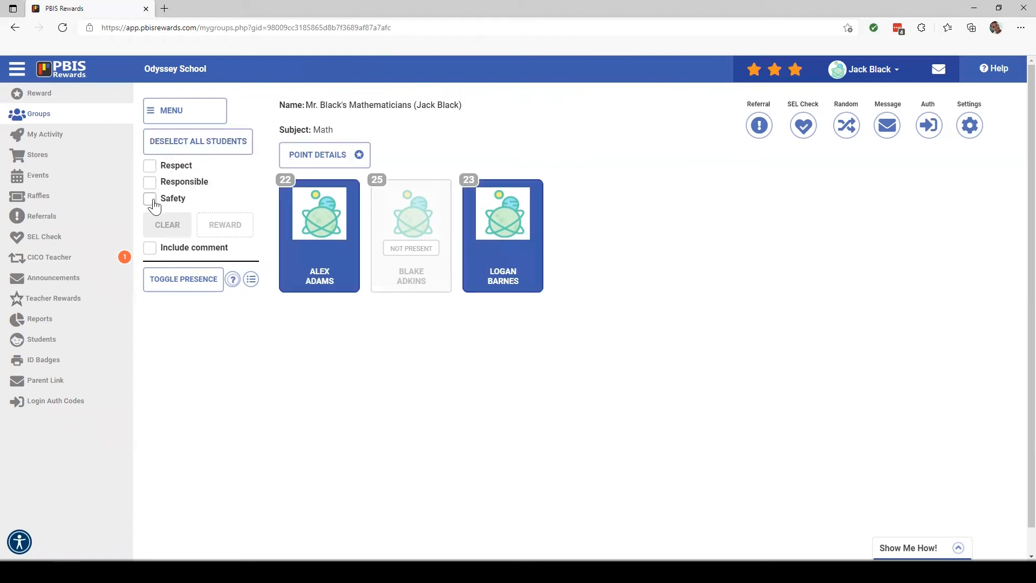
left_click(149, 198)
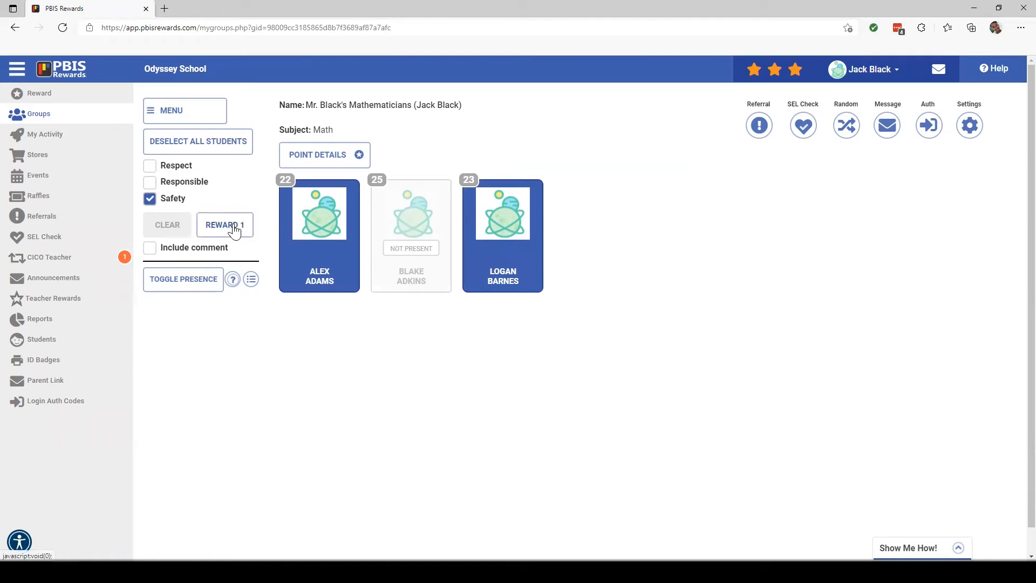
left_click(225, 225)
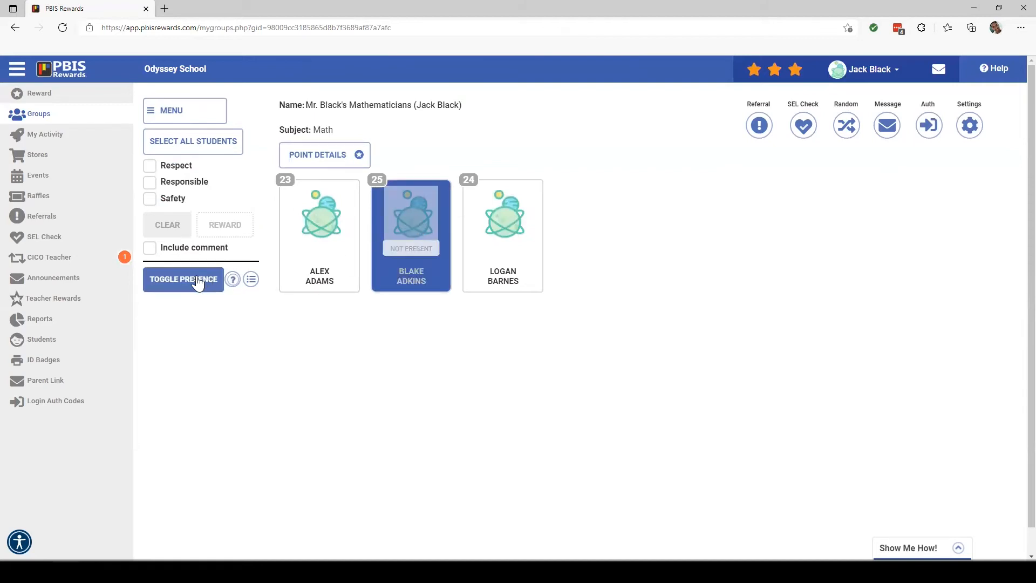
left_click(184, 278)
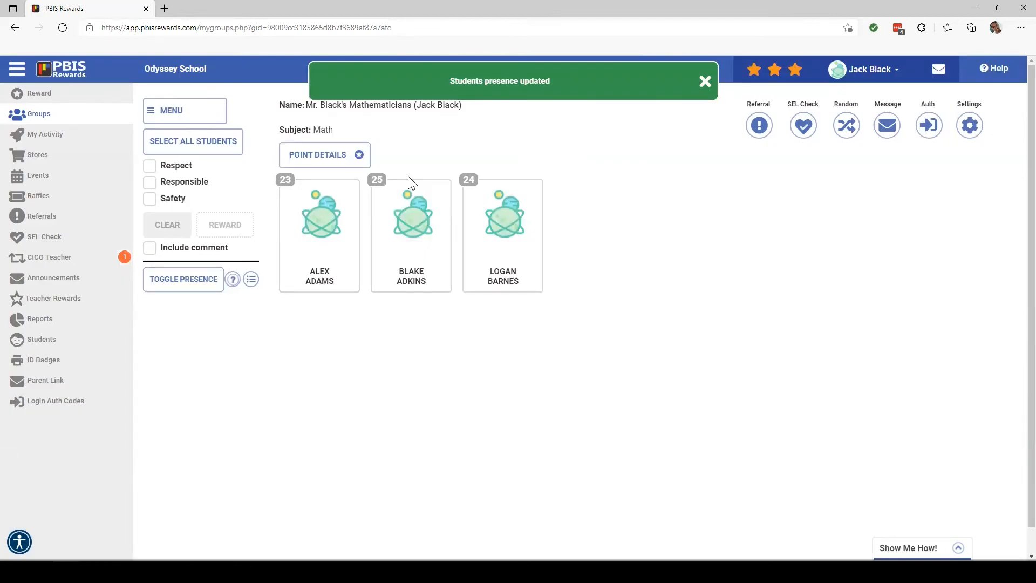
left_click(705, 81)
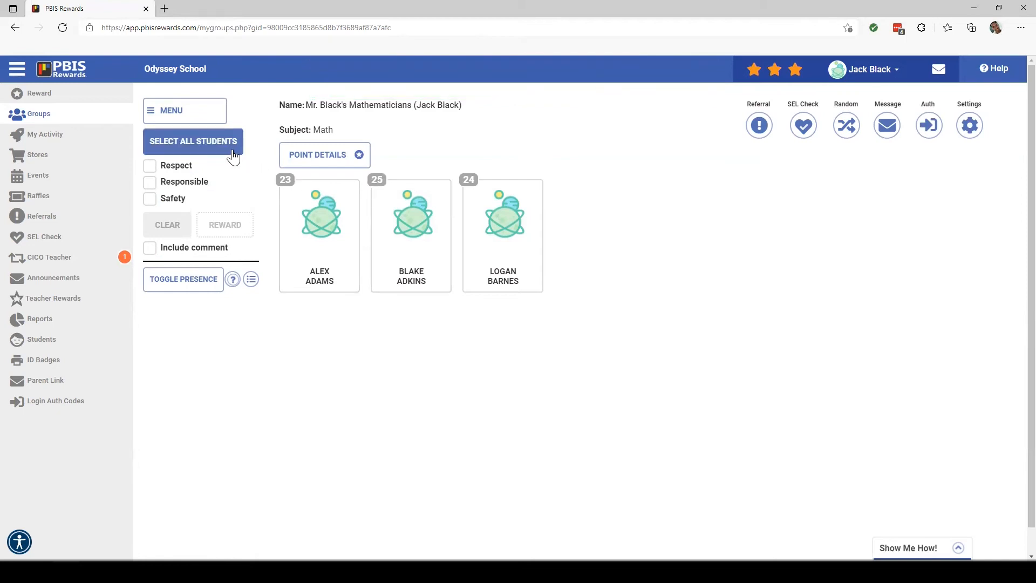
left_click(193, 141)
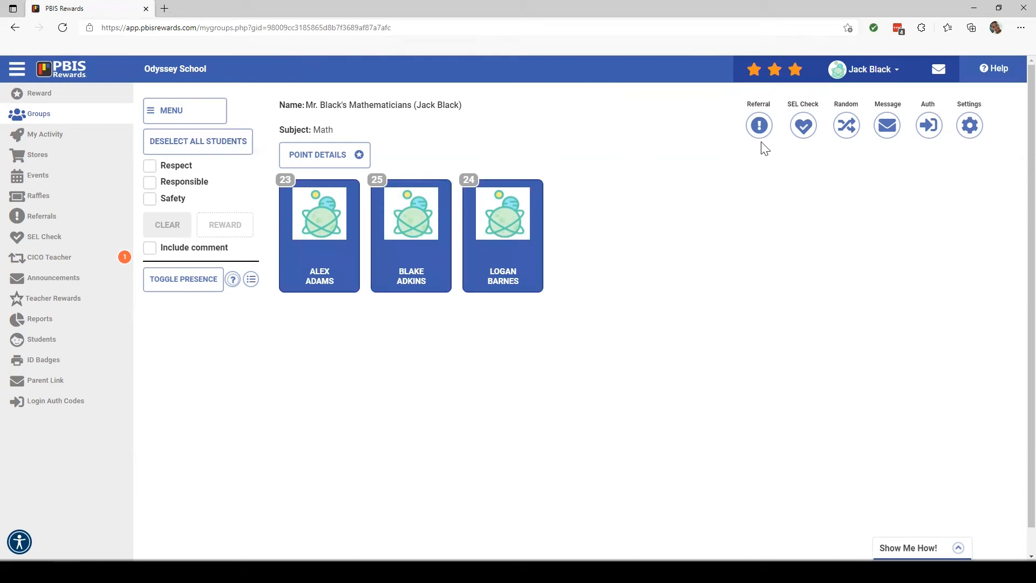
mouse_move(846, 125)
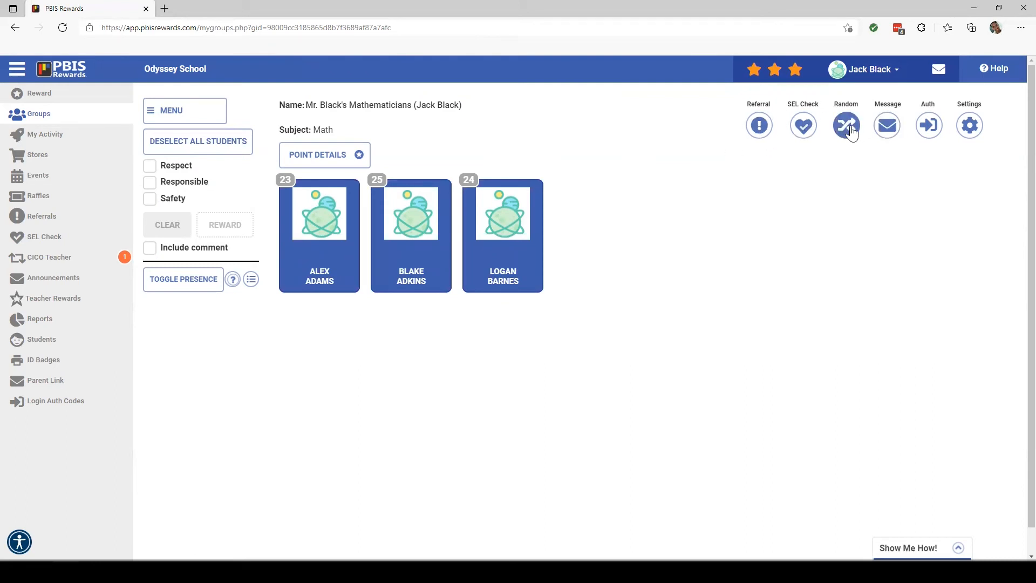
mouse_move(847, 125)
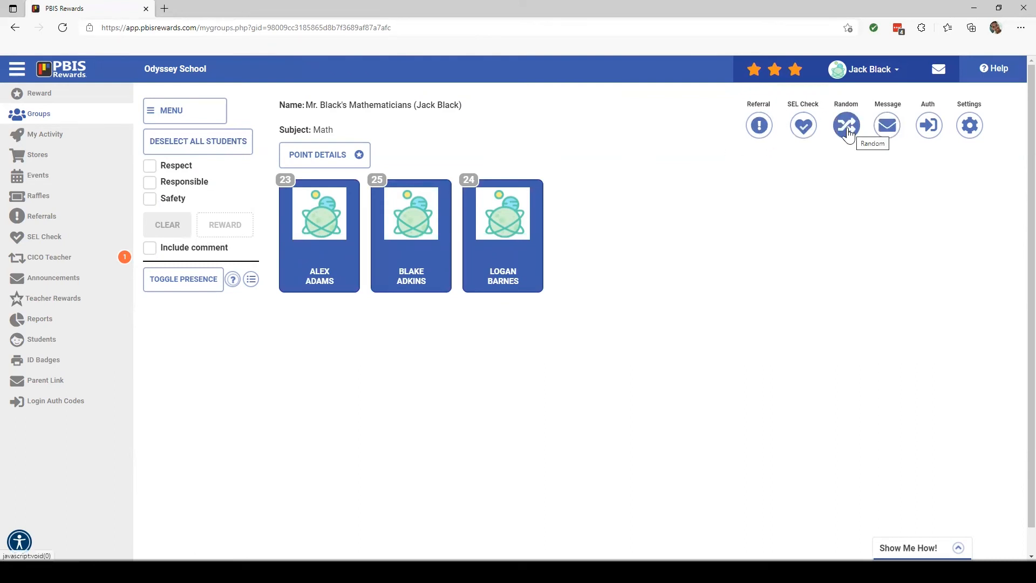
left_click(846, 125)
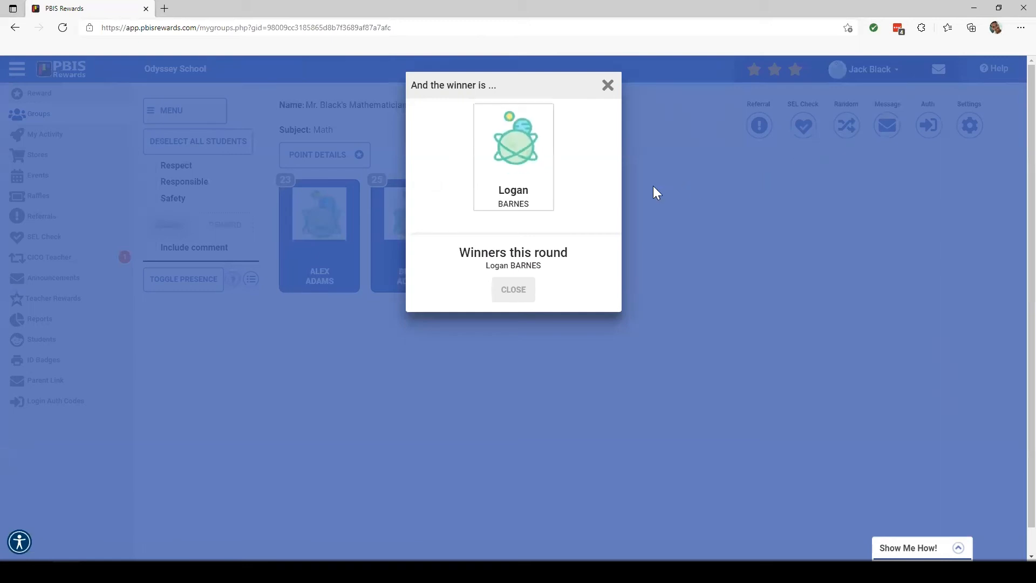
mouse_move(651, 177)
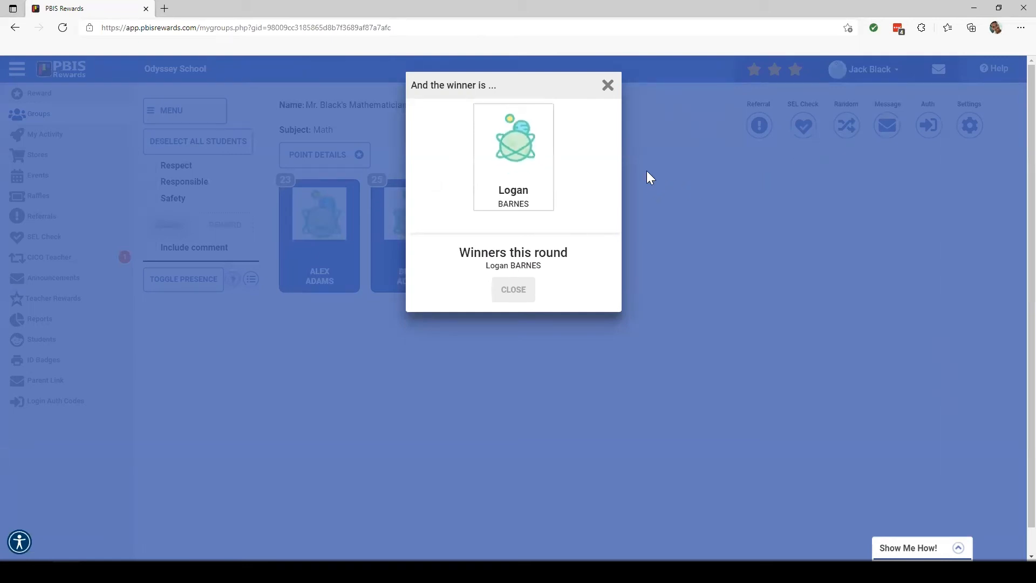
mouse_move(490, 195)
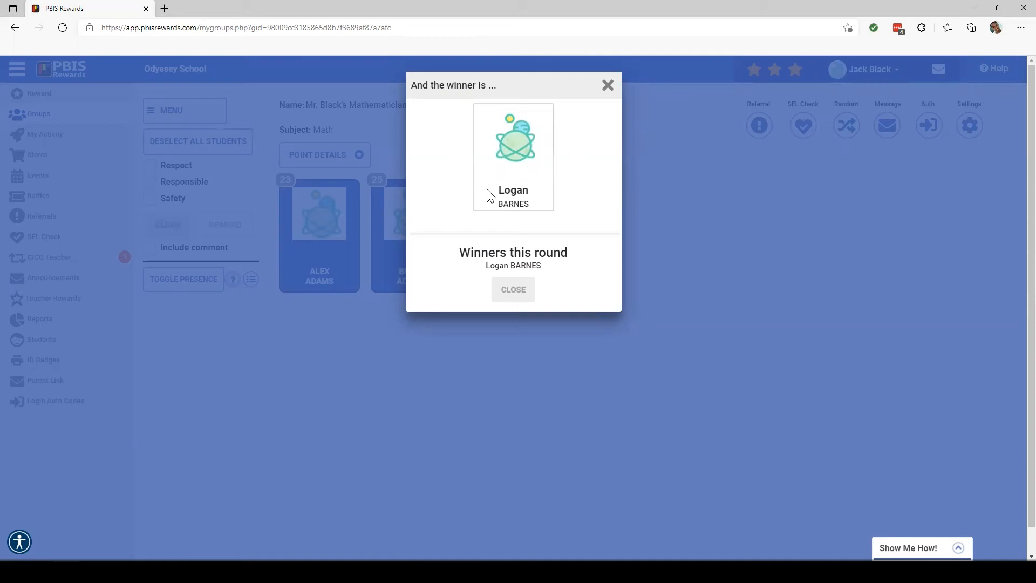
mouse_move(852, 74)
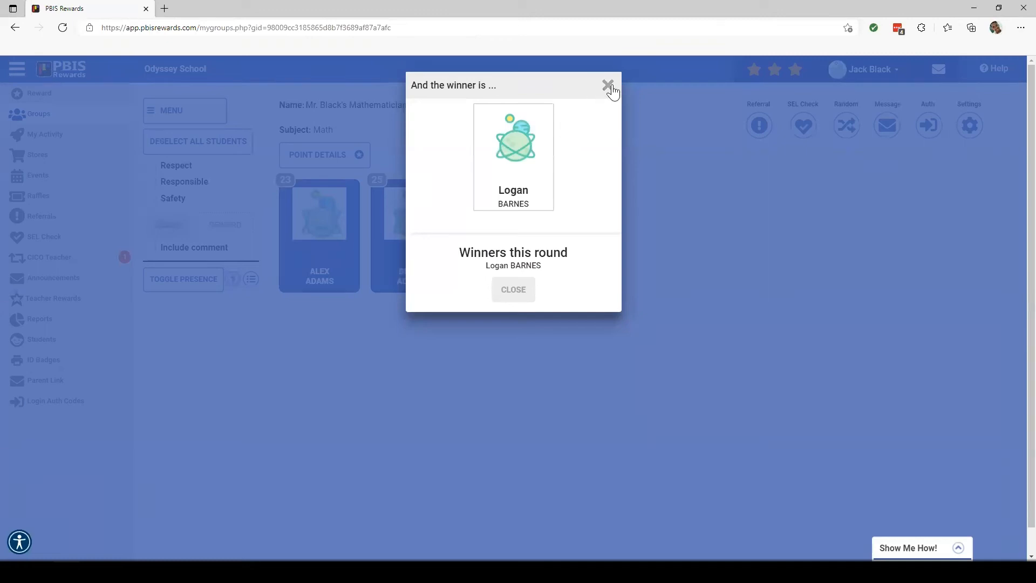
left_click(605, 86)
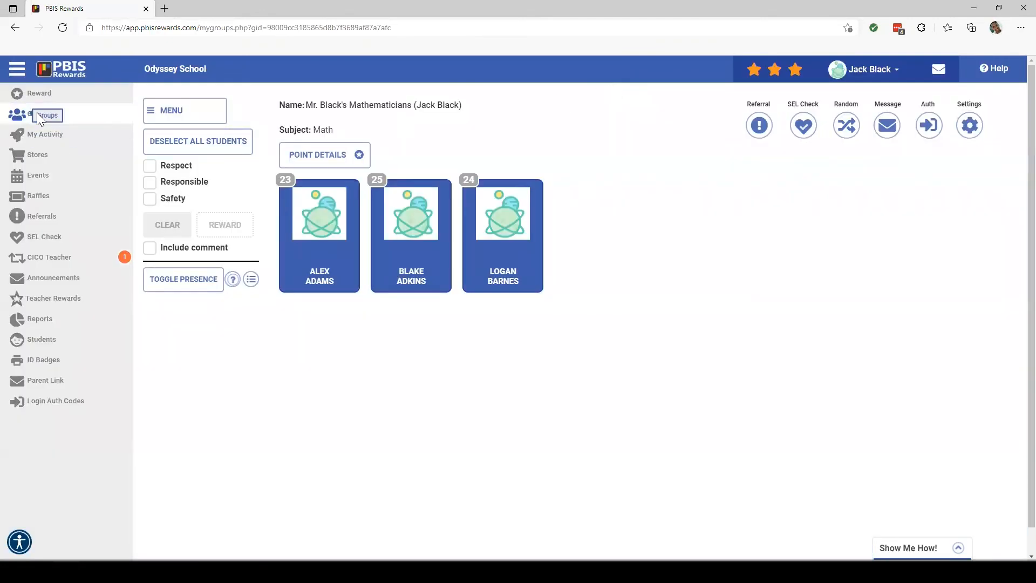
Return to the Groups page and expand All User Groups to reach Mr. E's Band Class
left_click(38, 114)
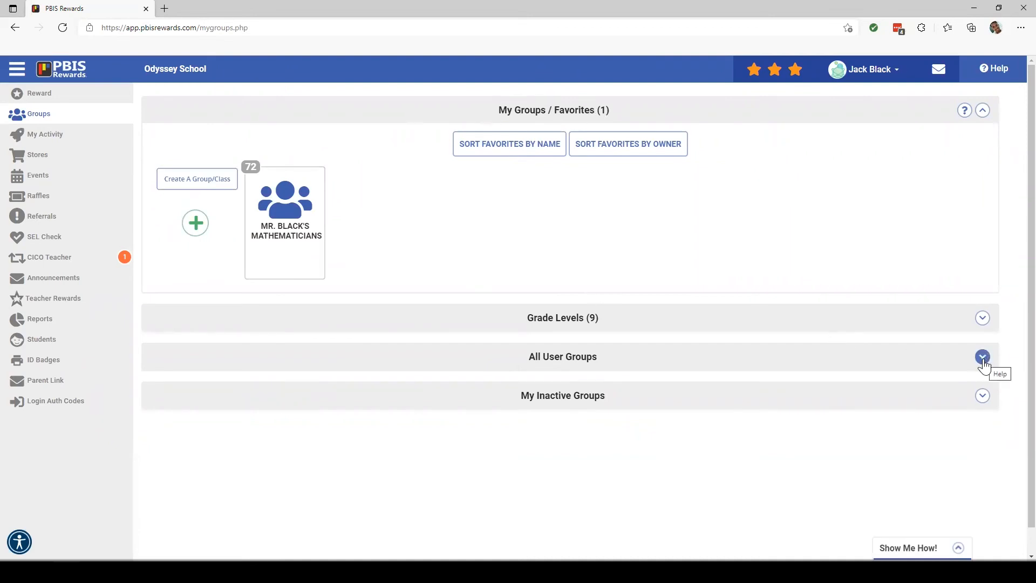
left_click(982, 357)
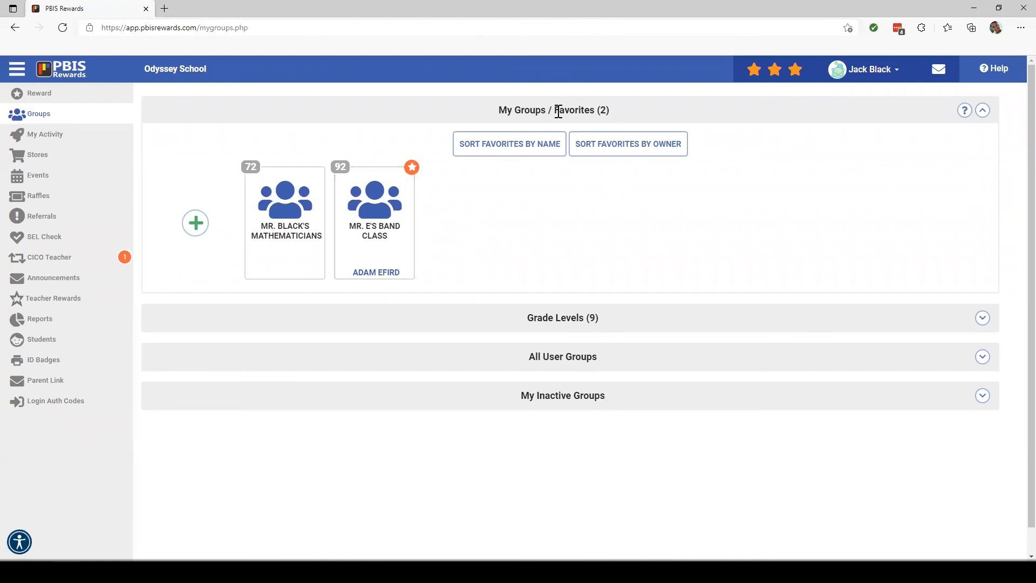
mouse_move(410, 260)
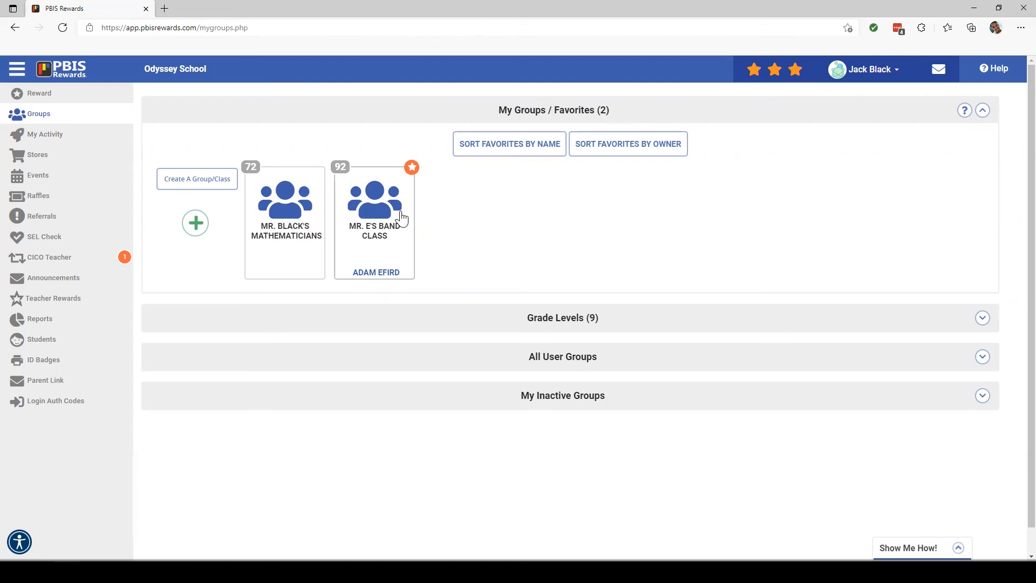
mouse_move(387, 185)
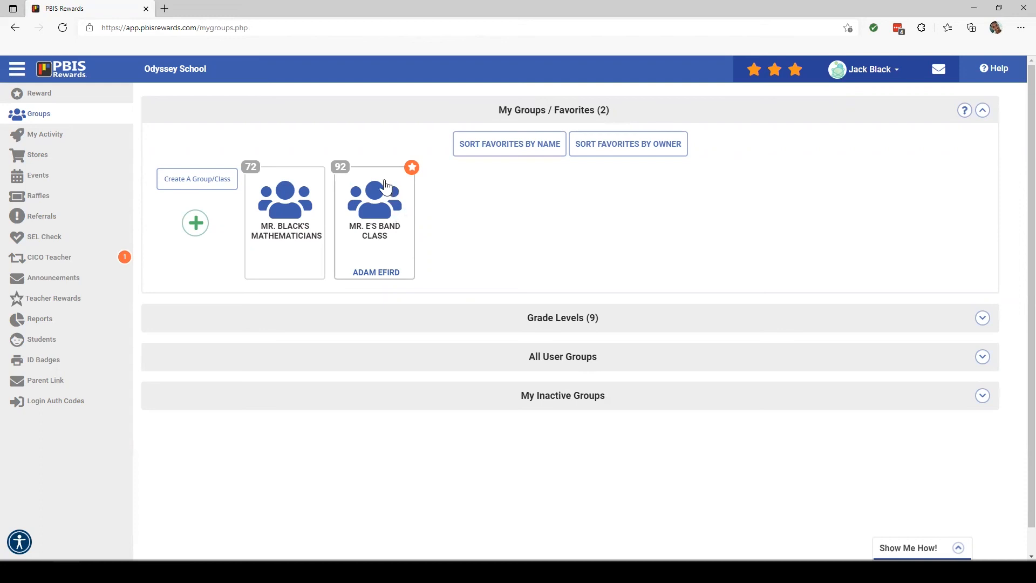